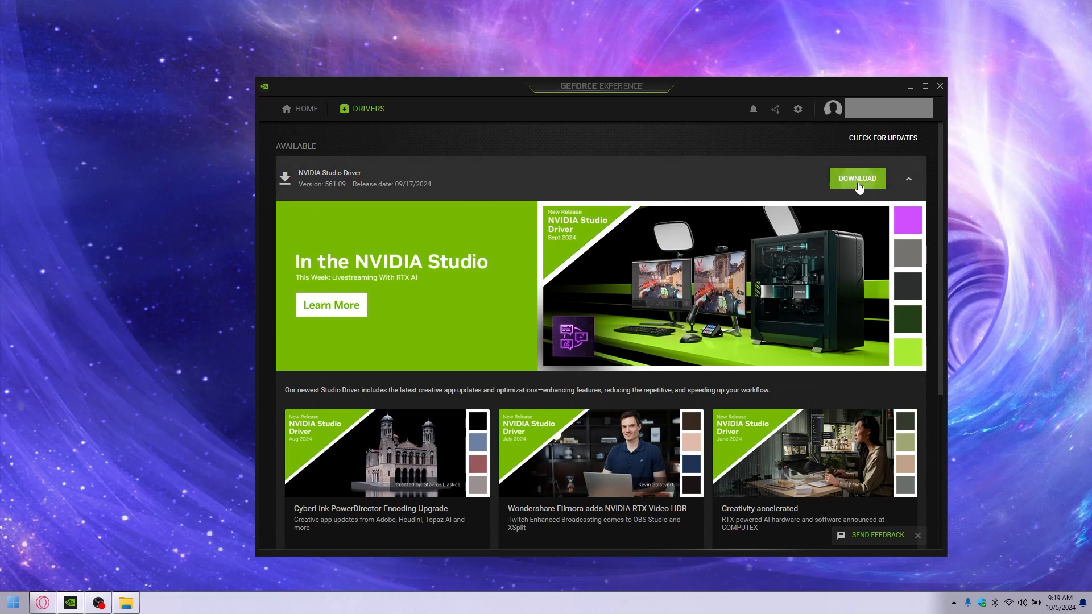
Start the NVIDIA Studio Driver 561.09 download, which ends in a 'Driver download failed' notice.
click(857, 179)
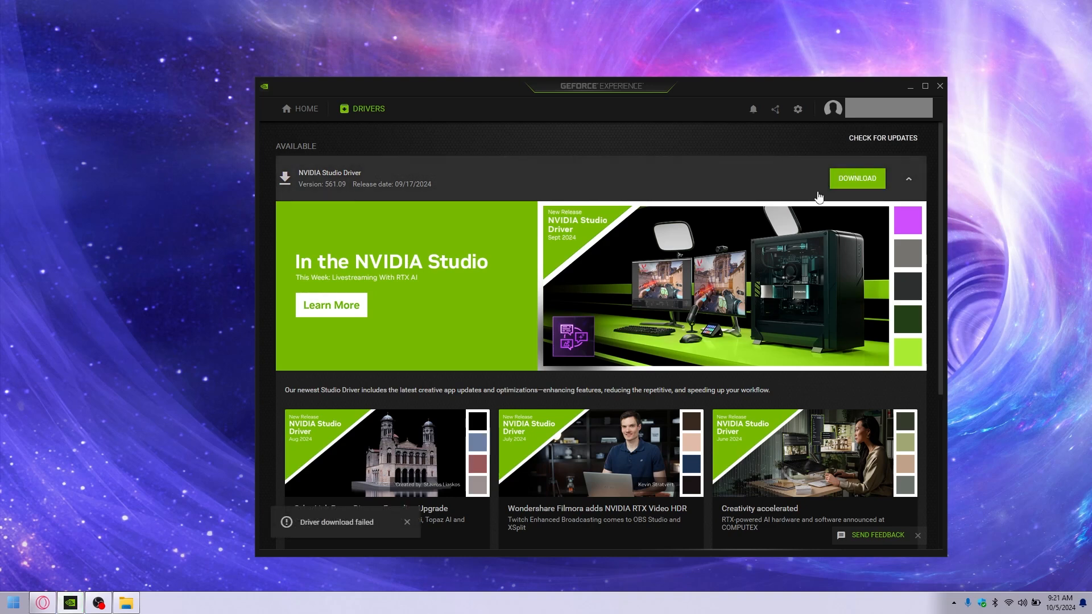
mouse_move(747, 188)
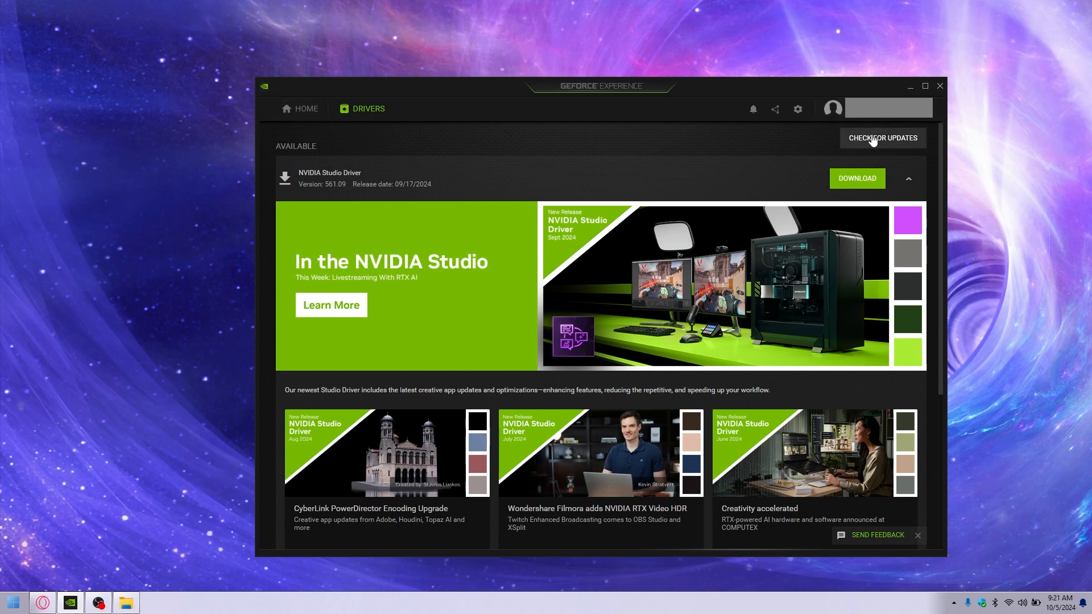
Check for driver updates, showing the RTX 3060 Laptop GPU on driver 555.99.
click(796, 109)
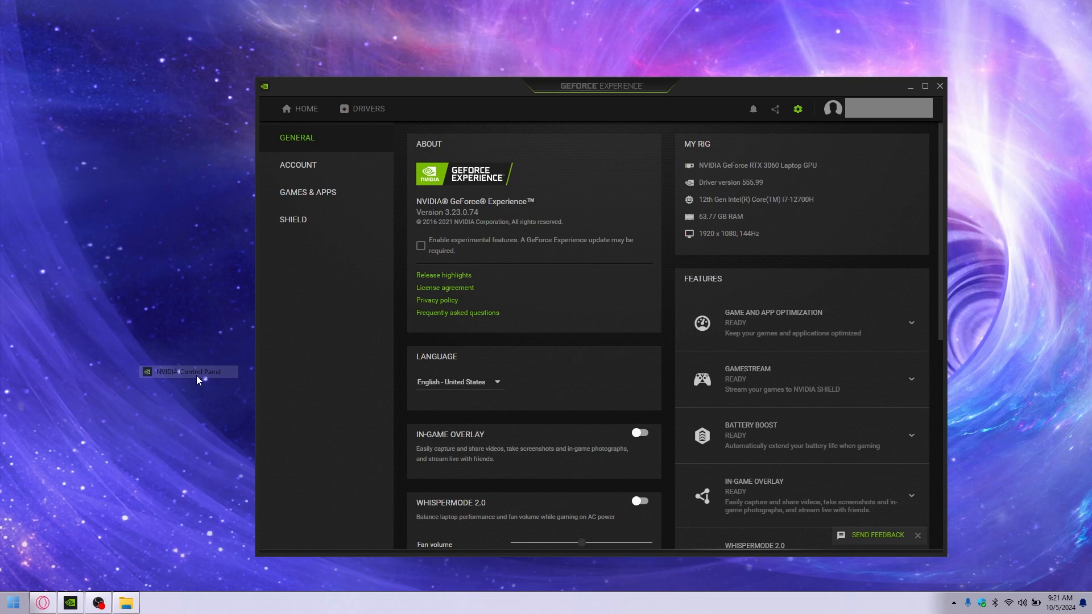
mouse_move(224, 206)
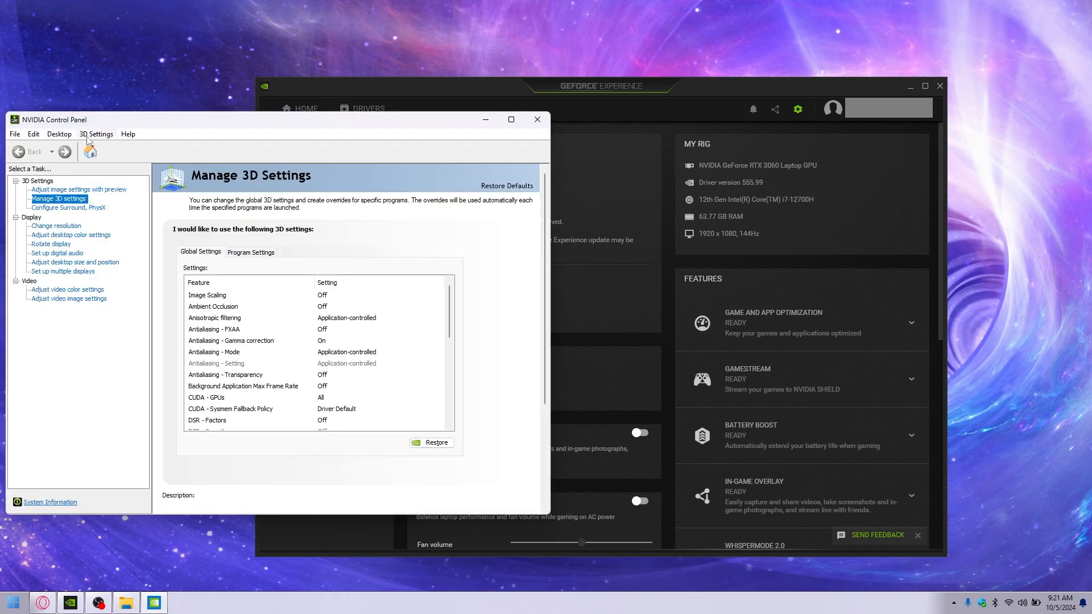
Review Help > System Information confirming driver 555.99 (DCH, 3840 CUDA cores), close it, and switch to Opera GX.
click(128, 134)
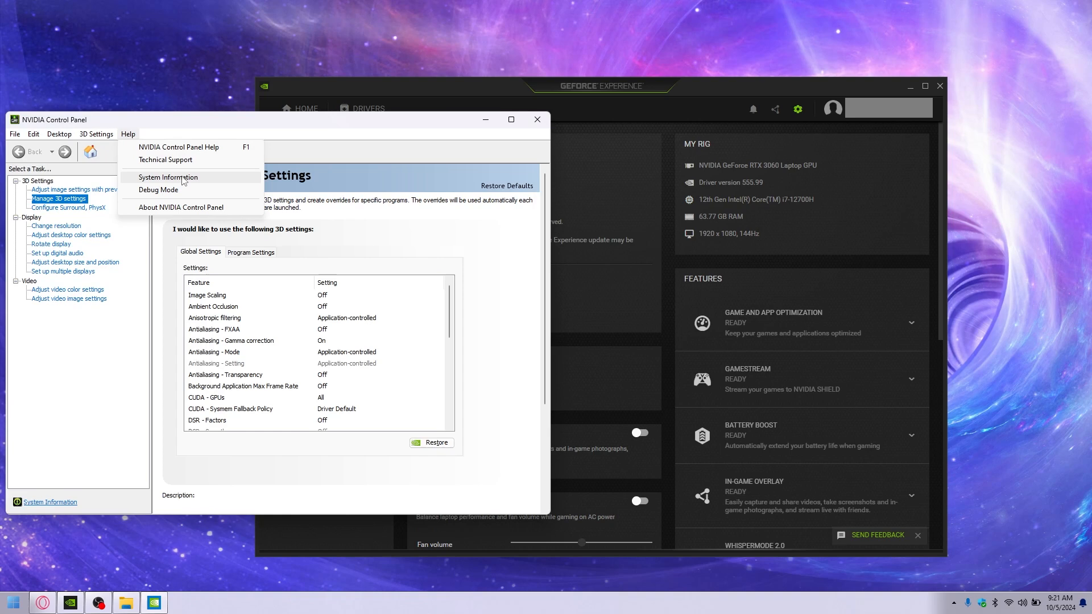
click(488, 274)
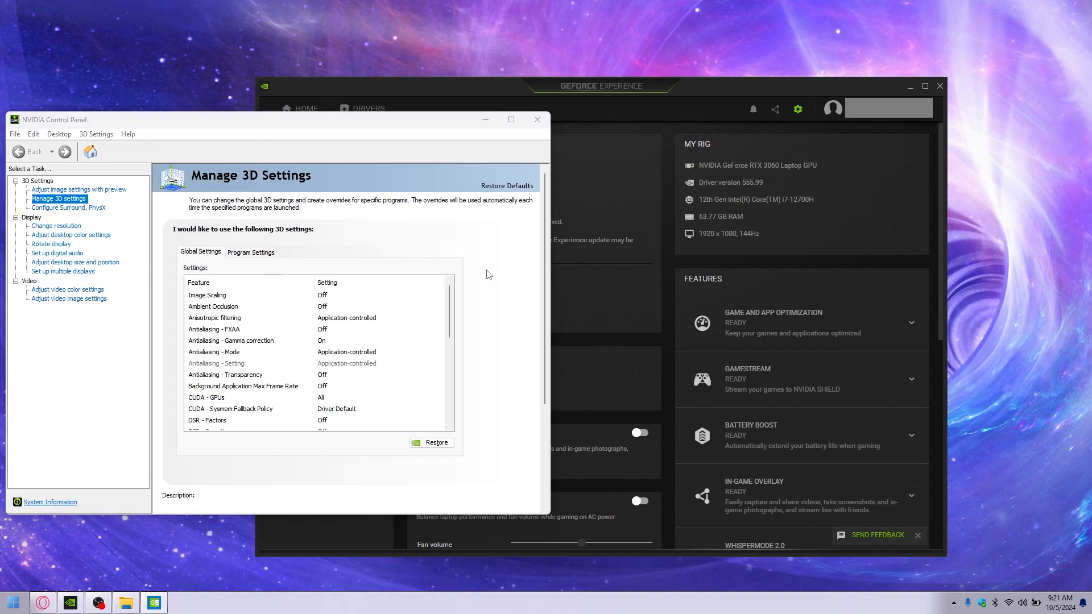
click(49, 502)
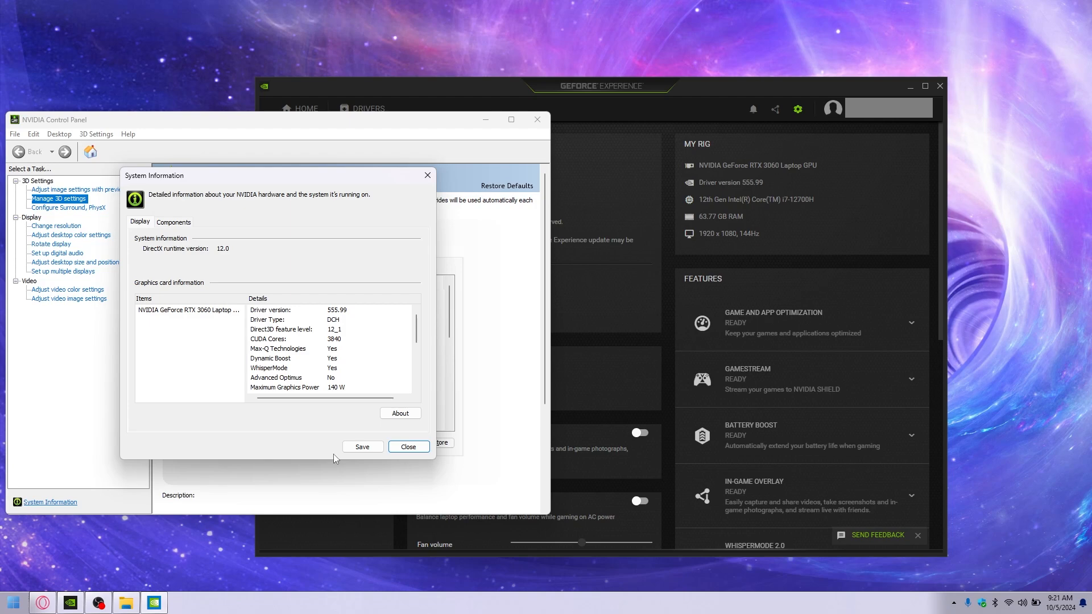
click(408, 446)
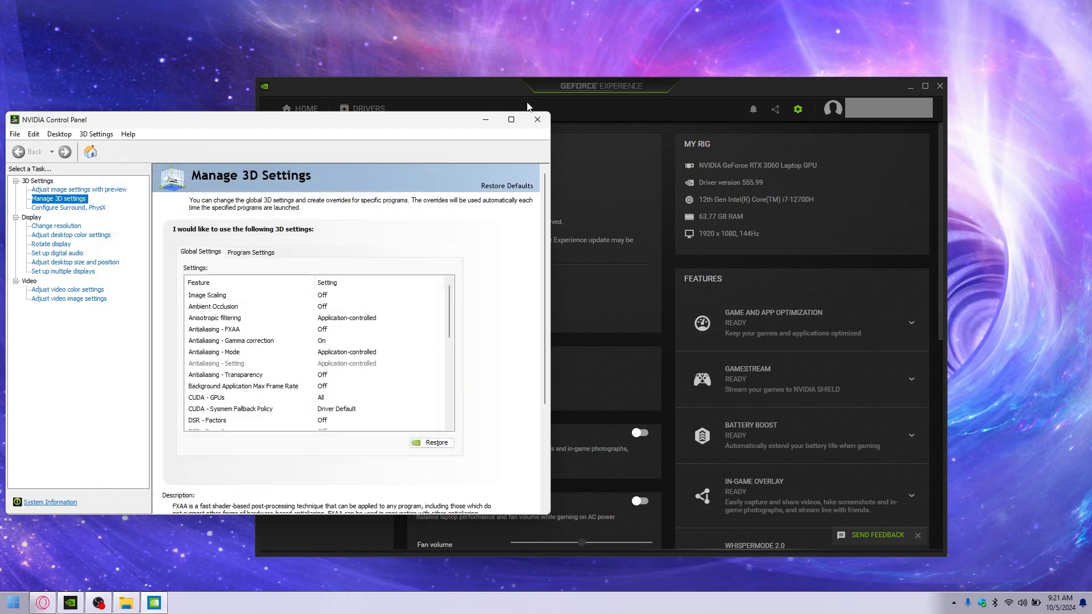
click(536, 120)
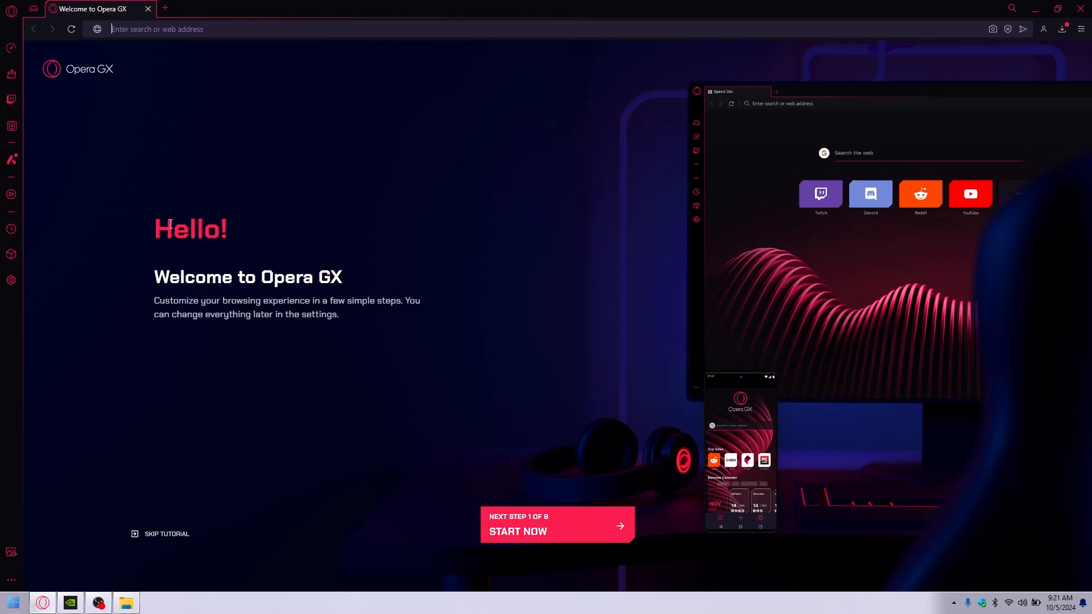
Load nvidia.com in Opera GX, then return to the desktop.
text(nvidia.com/en-us/)
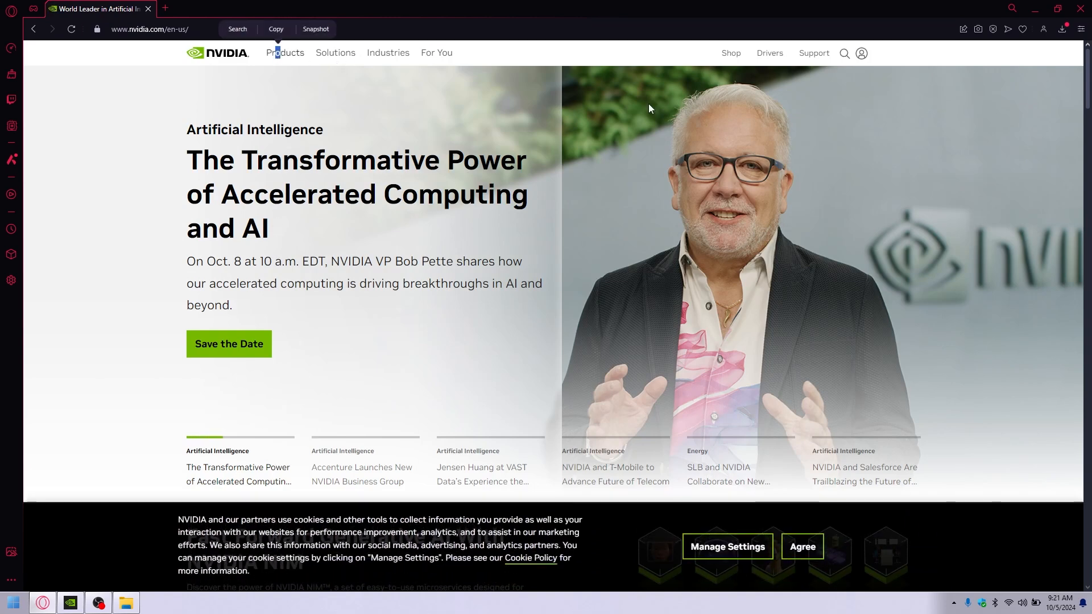
click(769, 53)
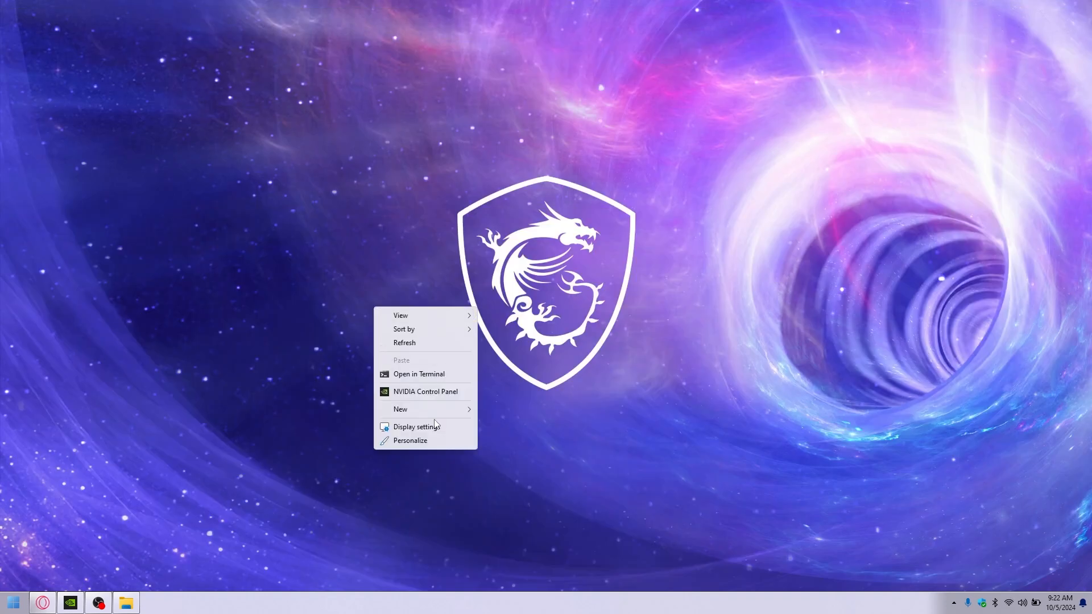
Relaunch NVIDIA Control Panel and view System Information for the RTX 3060 Laptop GPU on driver 555.99.
click(424, 392)
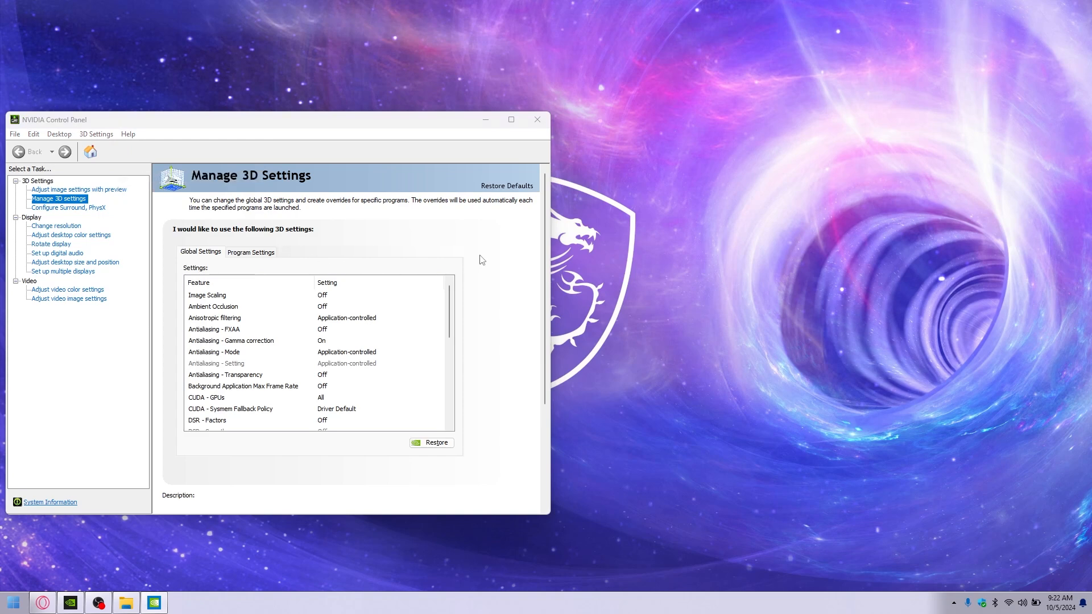
click(49, 502)
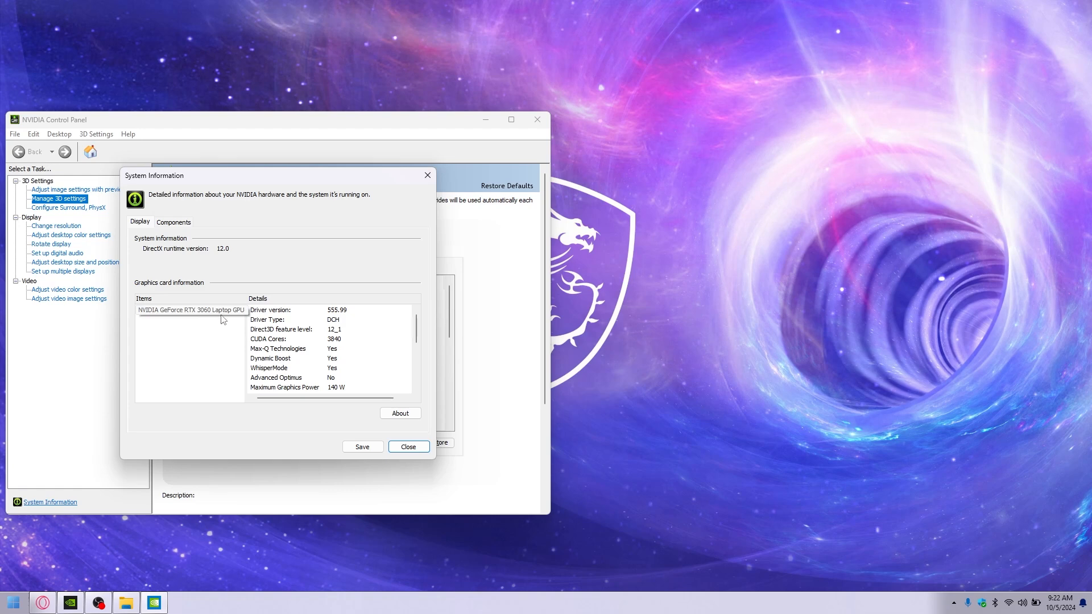
mouse_move(207, 308)
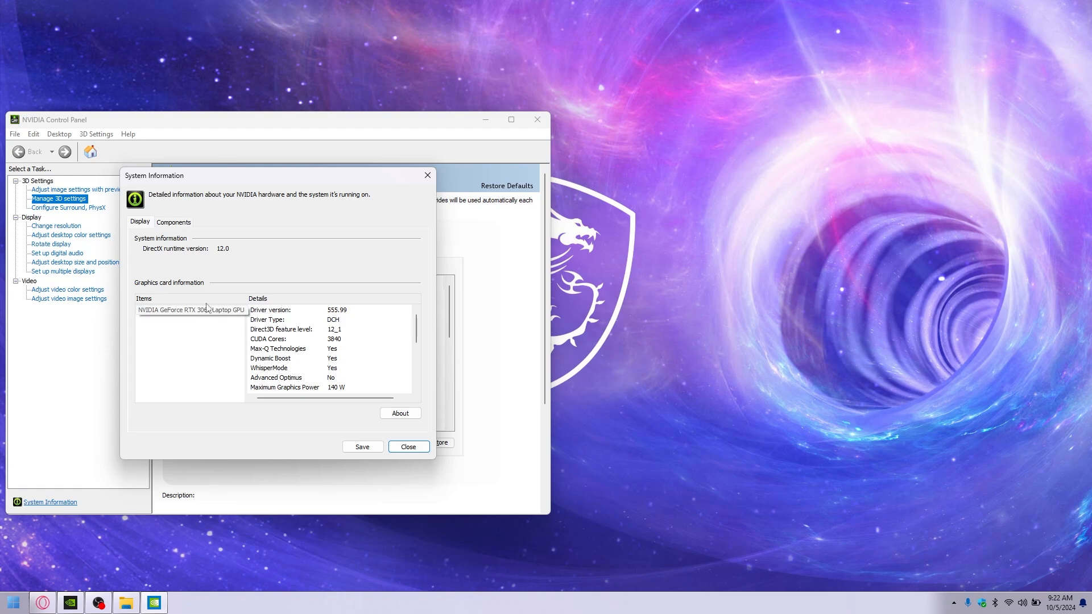
click(189, 309)
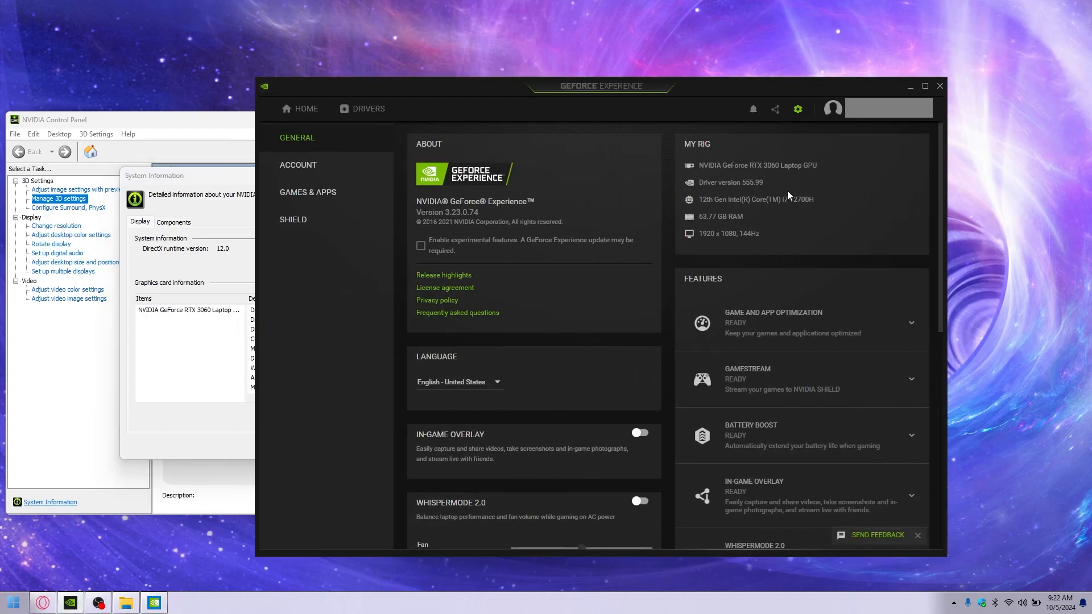
mouse_move(700, 151)
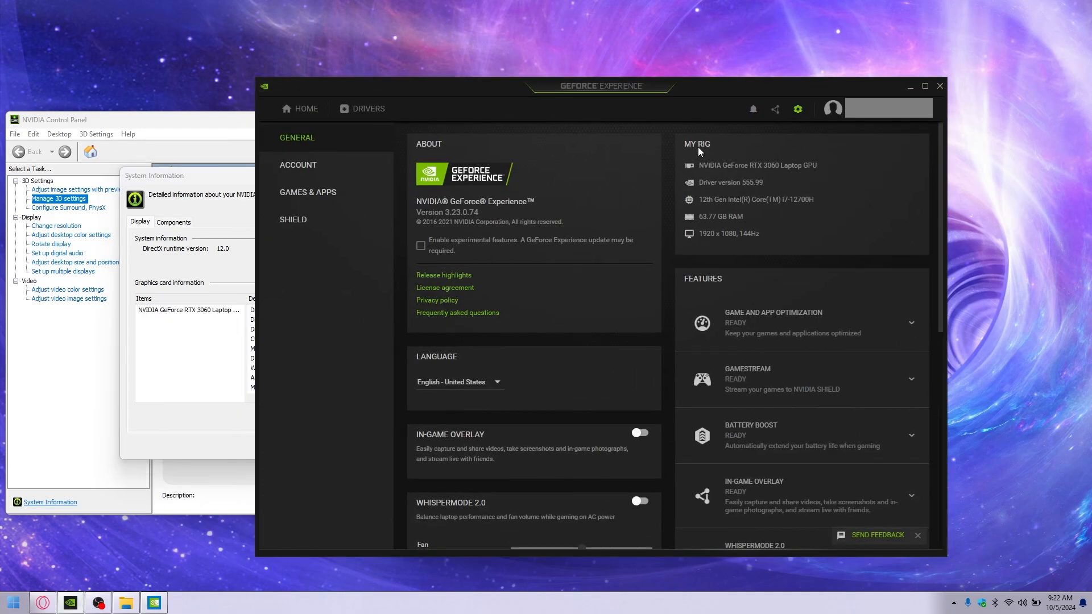
mouse_move(794, 158)
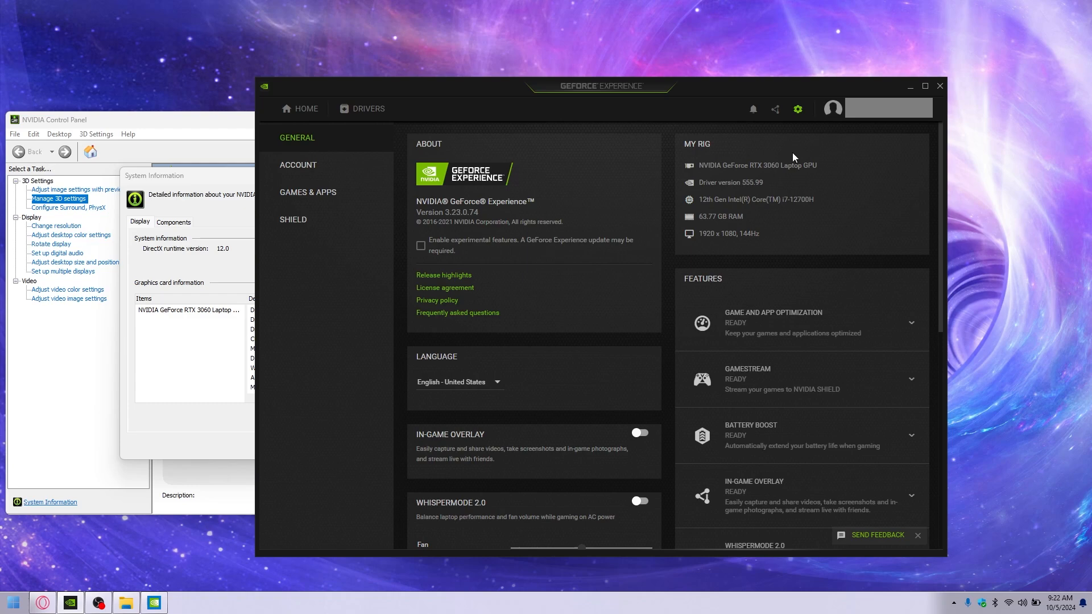
mouse_move(780, 174)
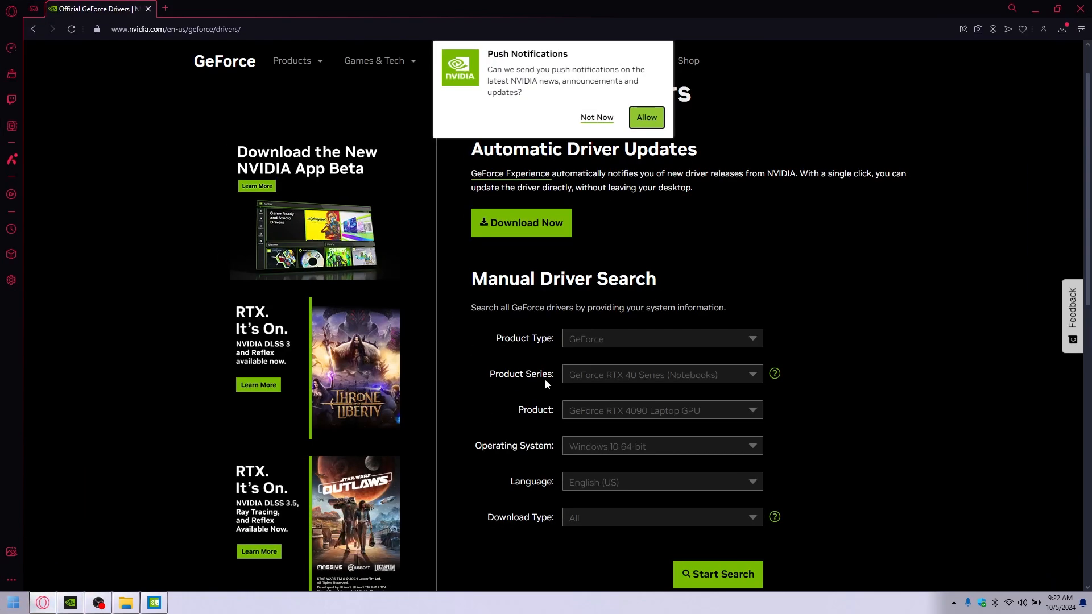
Fill the manual driver search with RTX 3060 Laptop GPU, Windows 11, Studio Driver, and start the search.
click(661, 375)
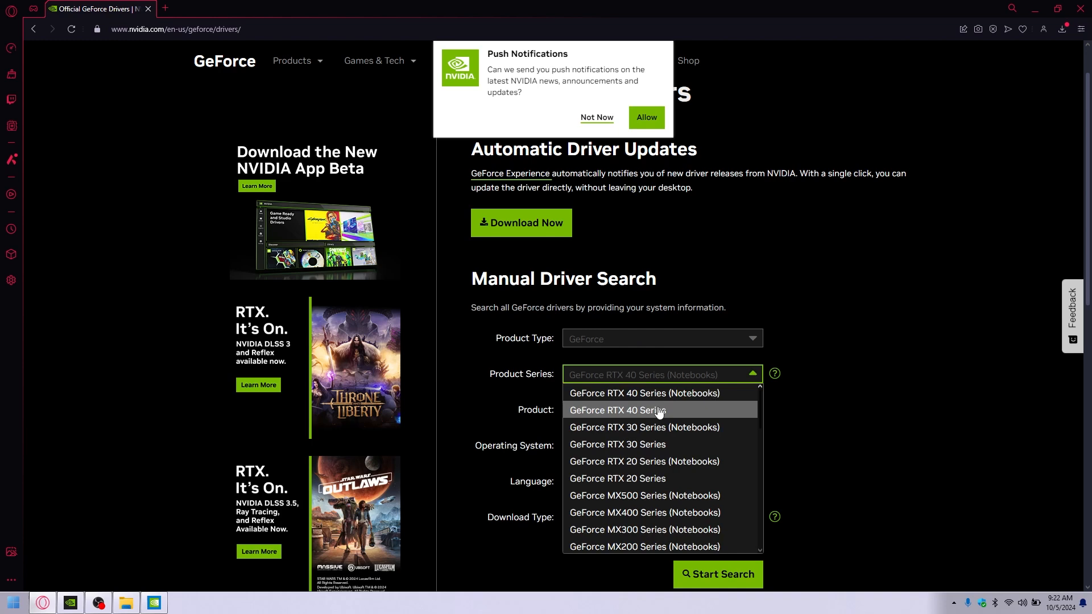
mouse_move(631, 428)
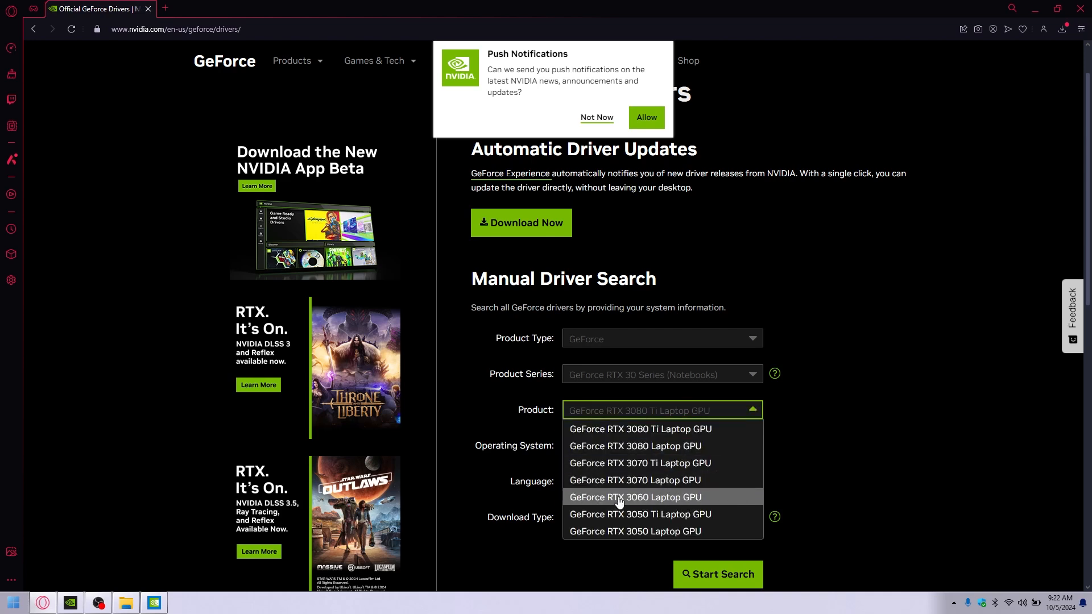
click(633, 497)
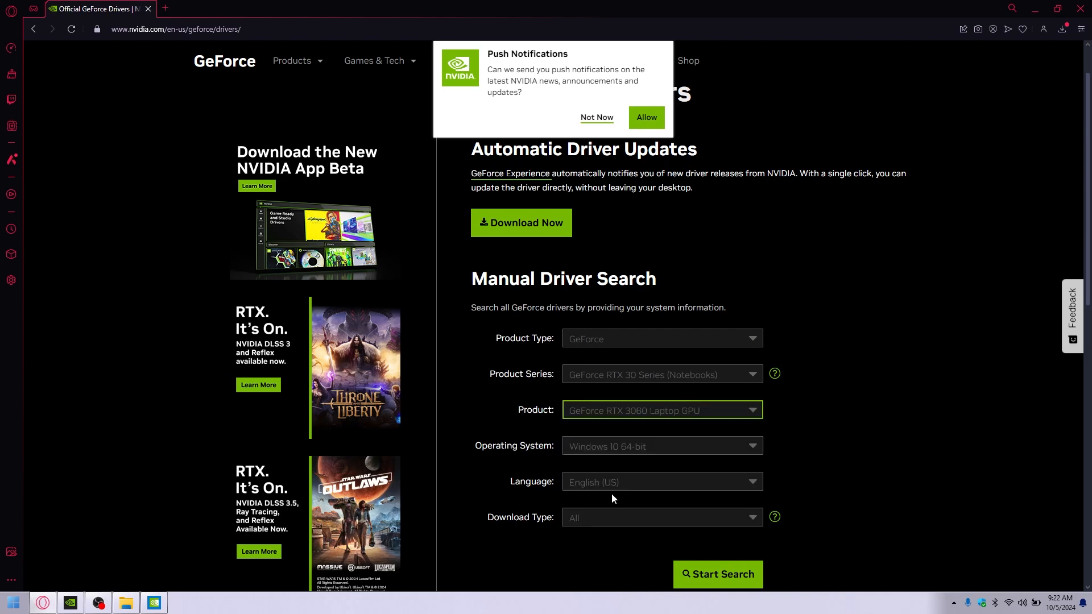
click(661, 446)
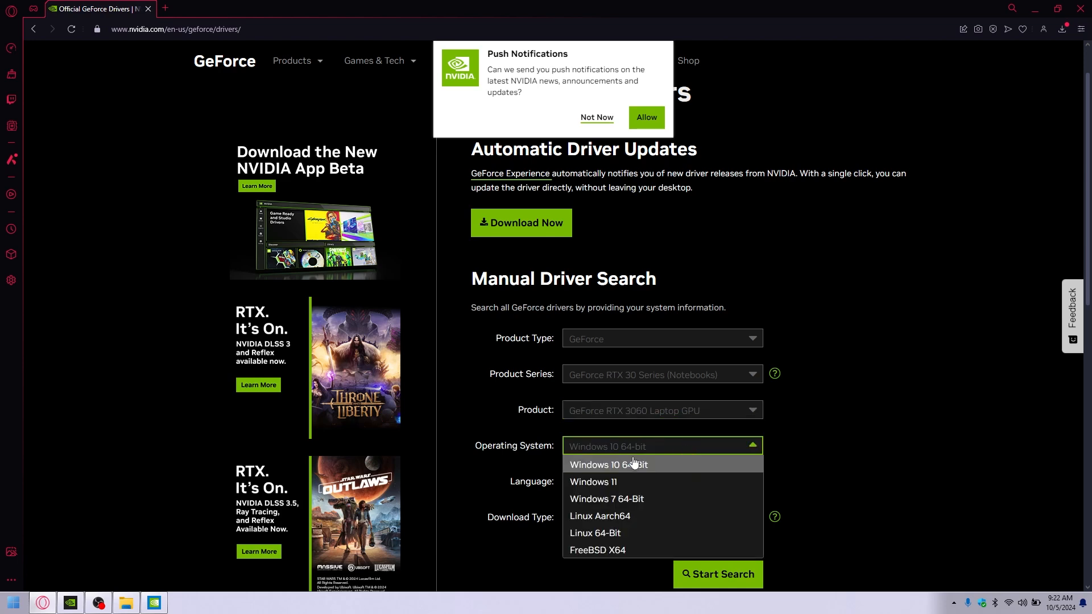
click(592, 482)
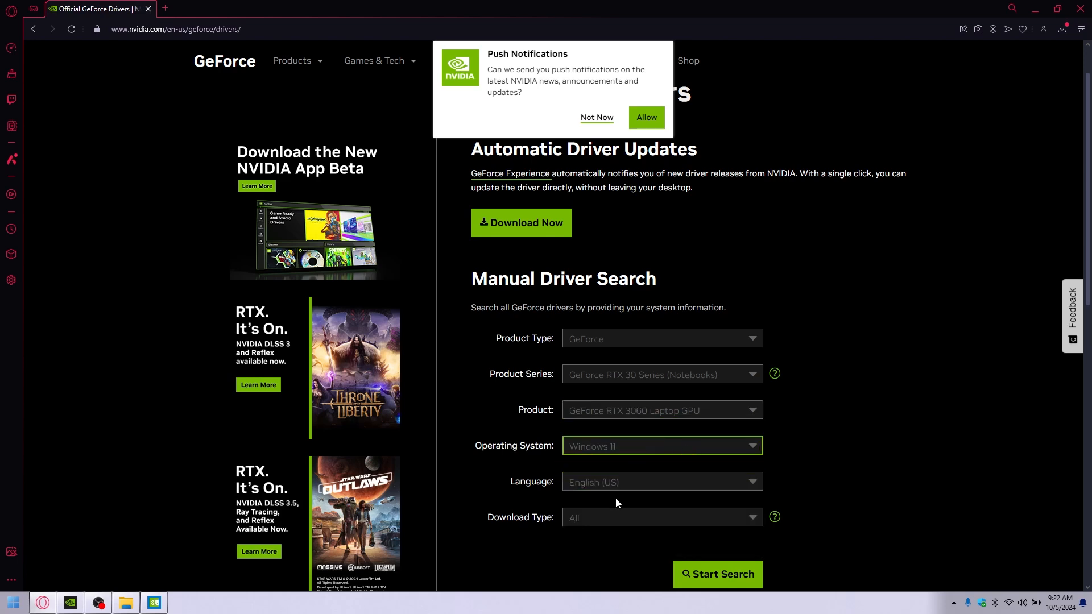
scroll(down, 3)
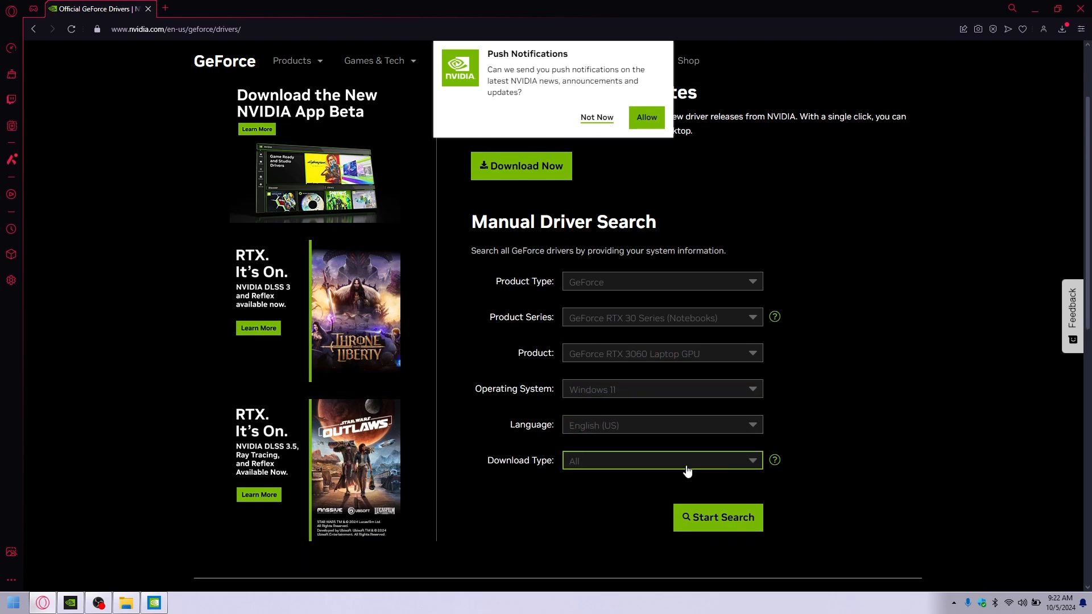
click(660, 461)
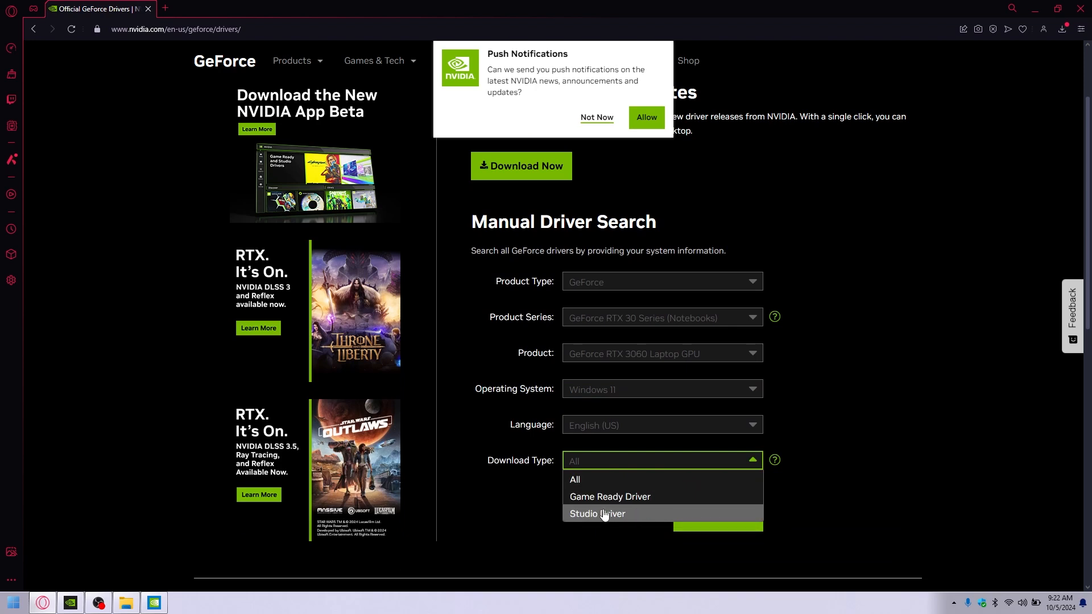
click(597, 513)
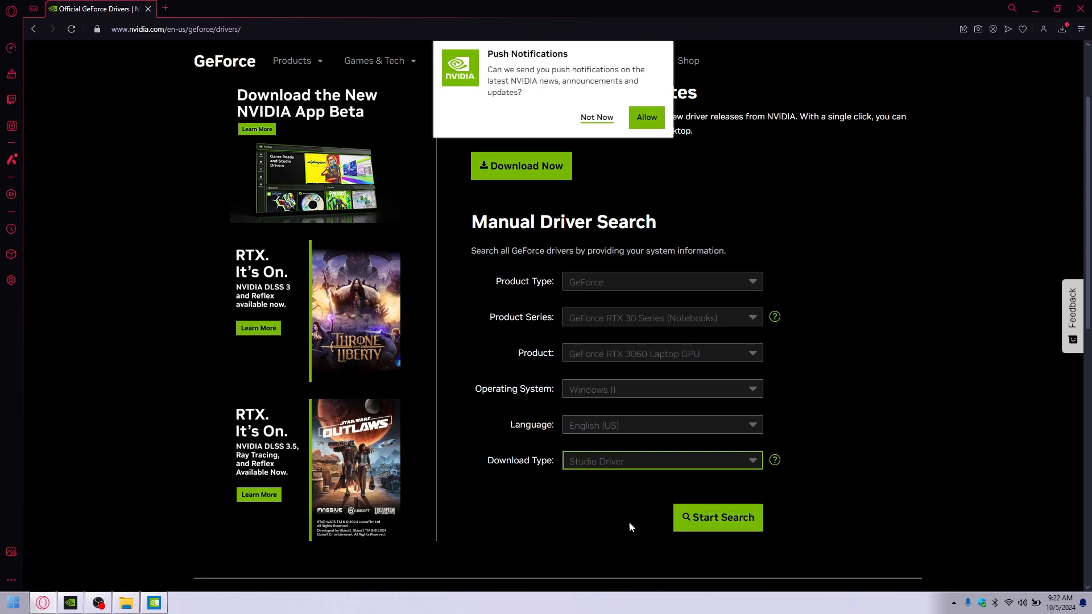
click(718, 517)
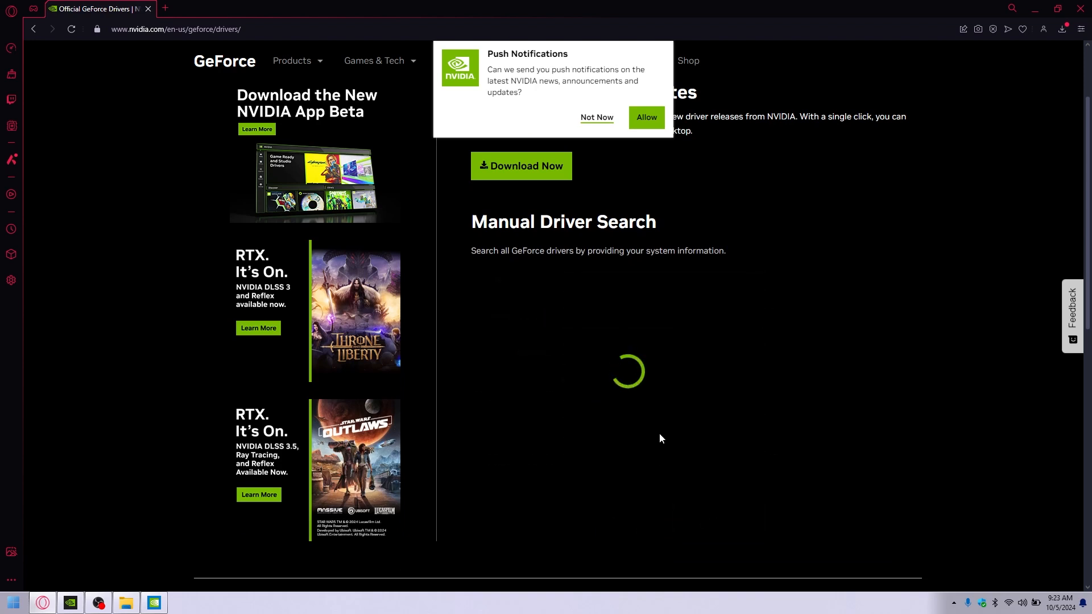
Decline the push notification prompt on the driver results listing Studio Driver 561.09.
scroll(down, 3)
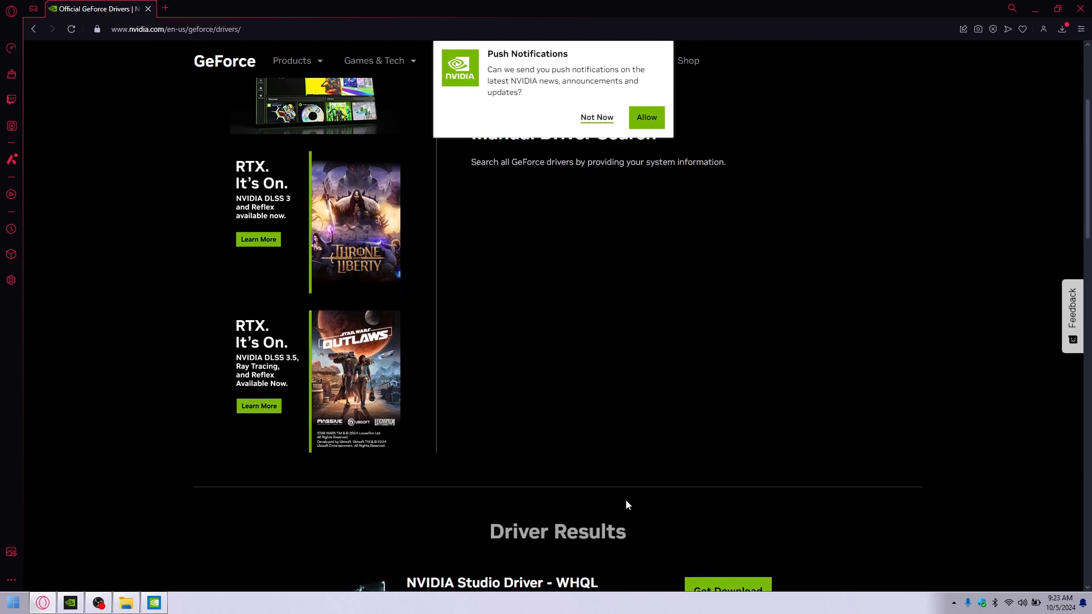
scroll(down, 3)
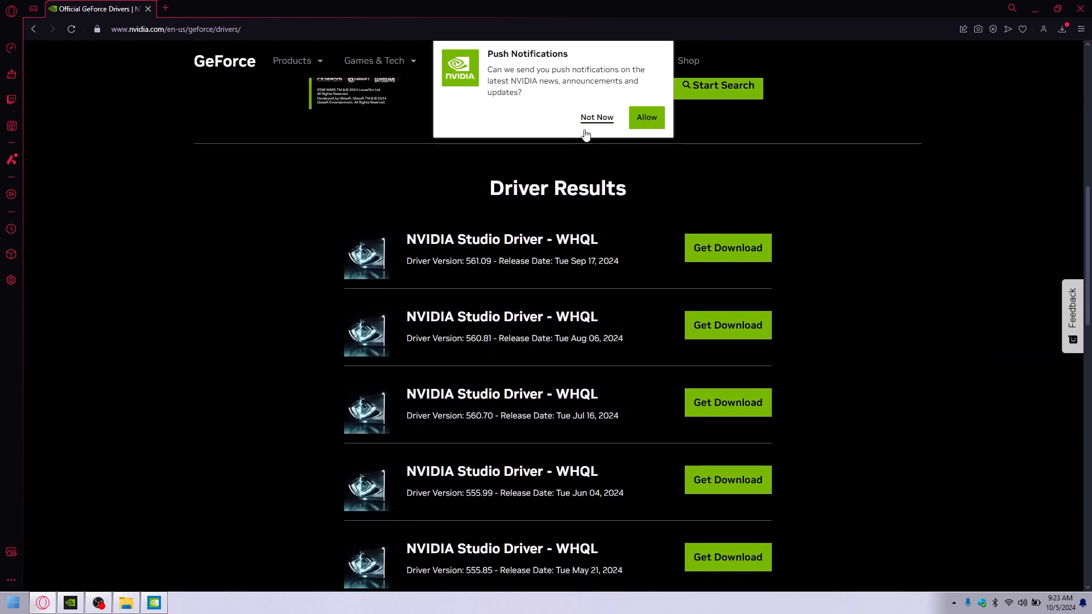
click(596, 117)
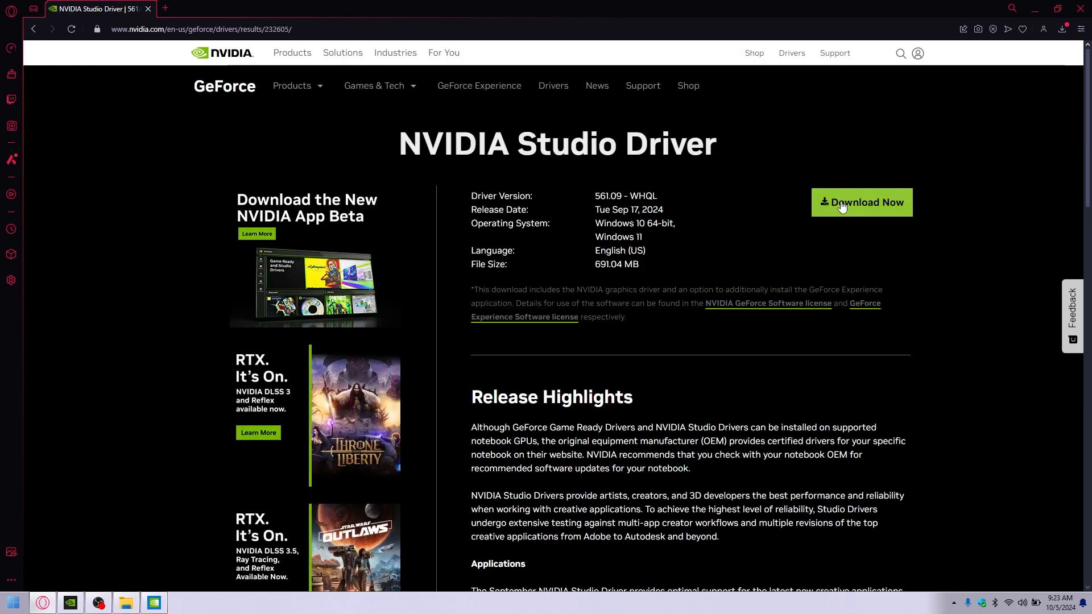
Begin downloading the Studio Driver 561.09 installer and check its progress in the downloads panel.
scroll(down, 3)
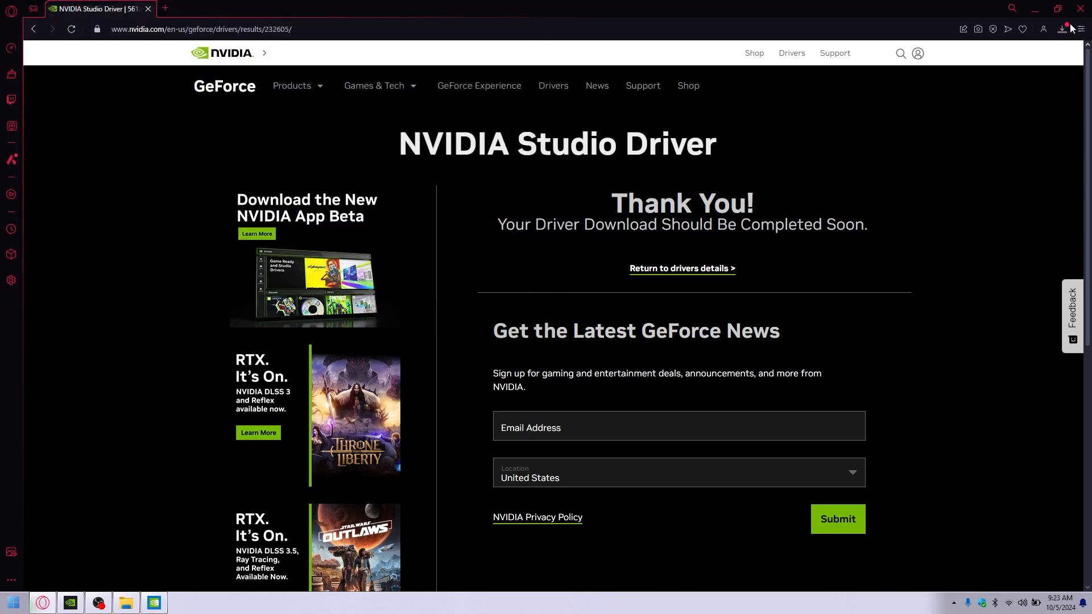
click(1063, 28)
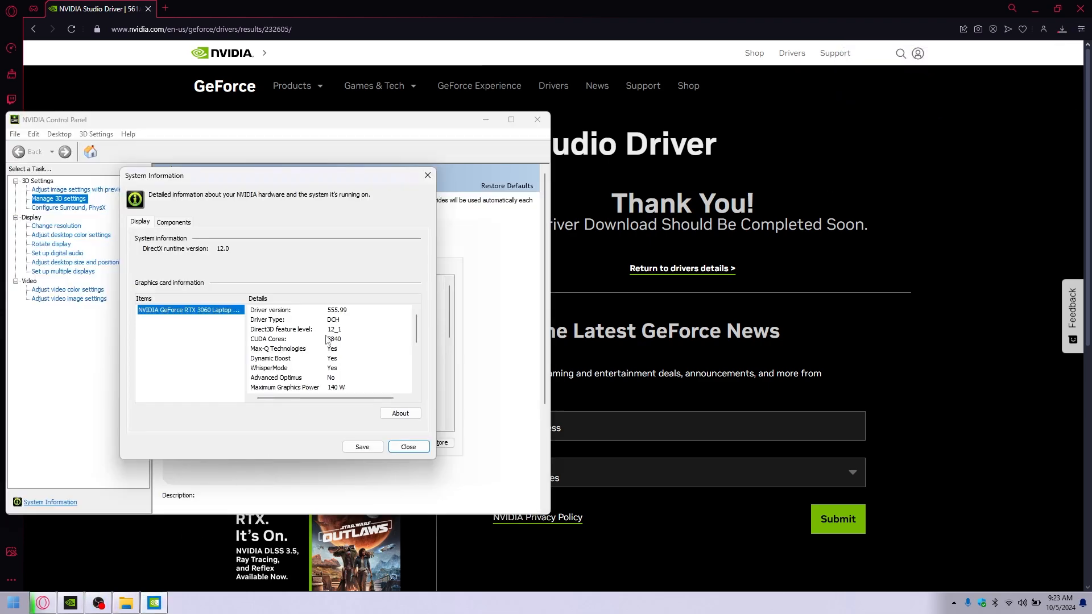
mouse_move(208, 425)
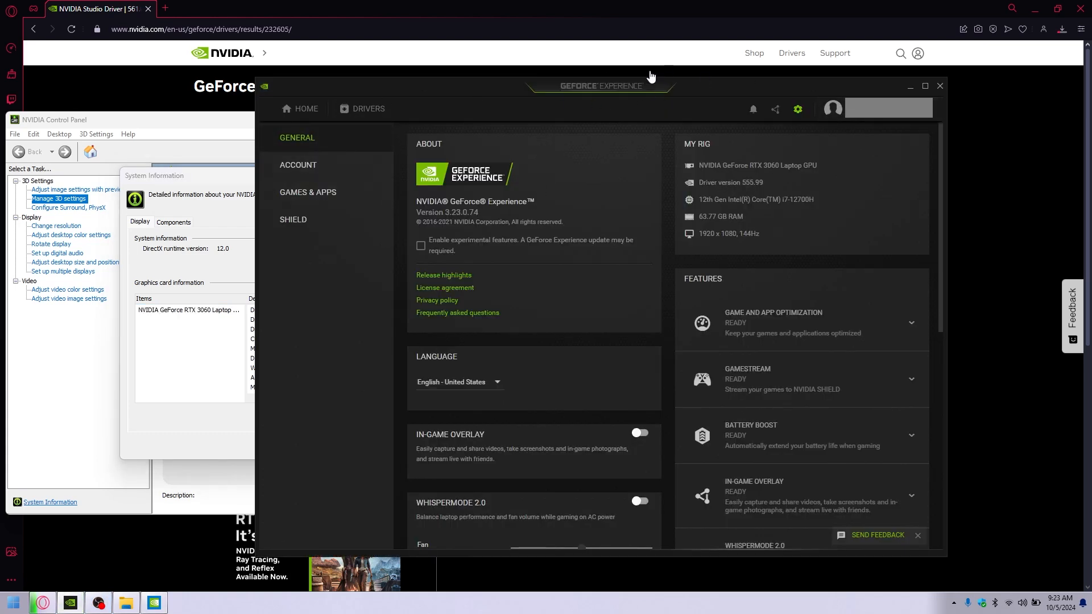
mouse_move(731, 179)
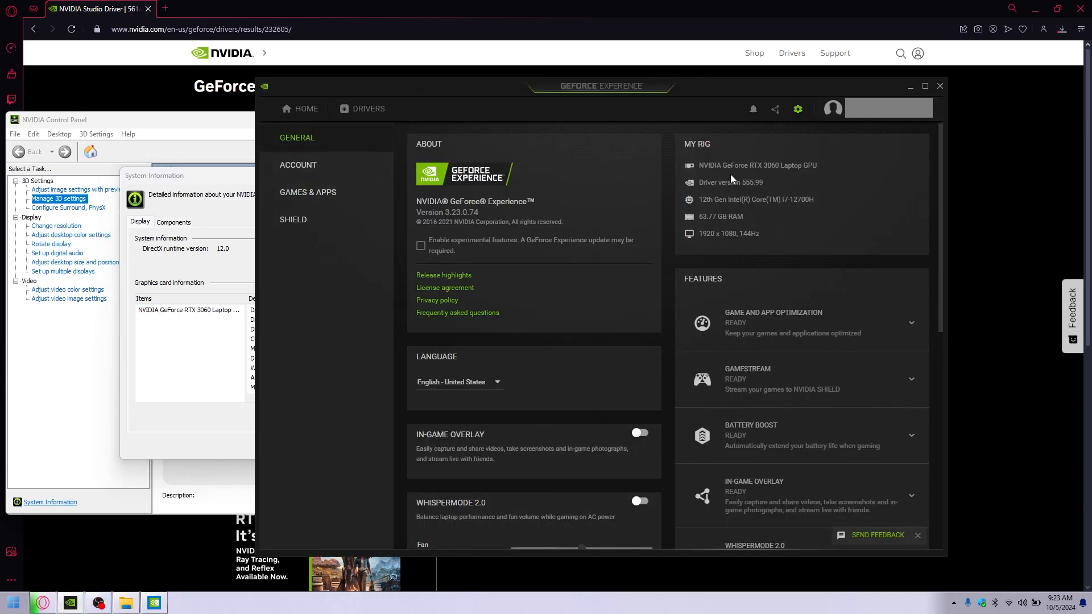
mouse_move(557, 262)
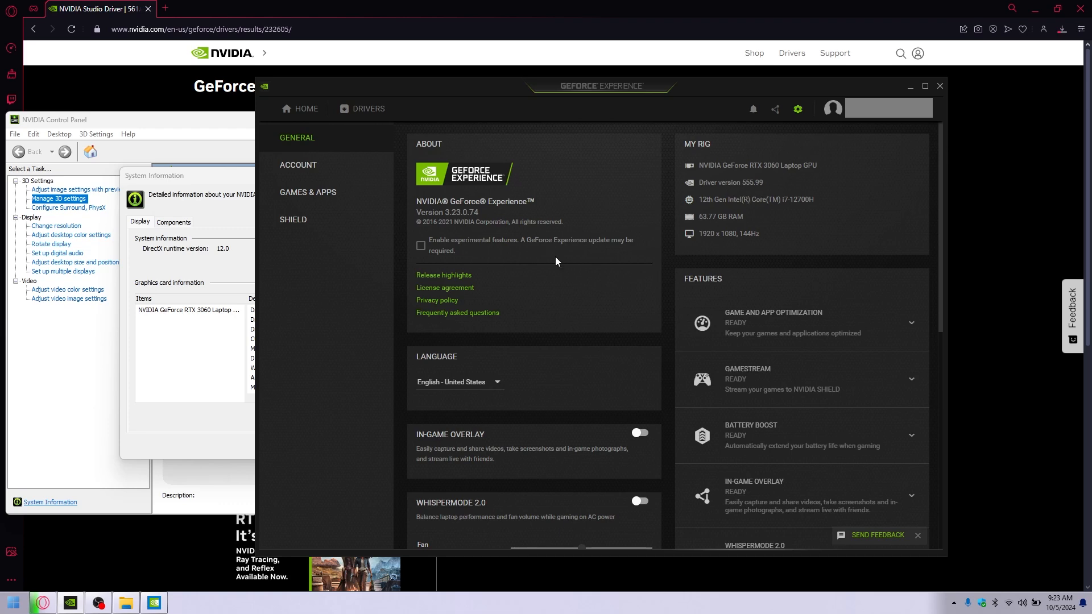
mouse_move(379, 6)
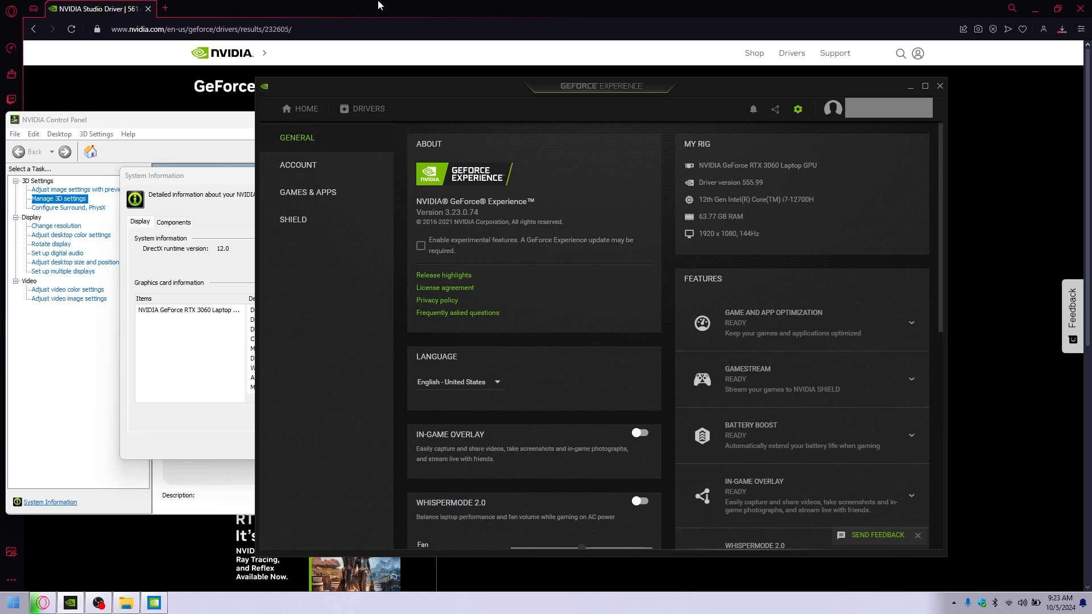
mouse_move(459, 86)
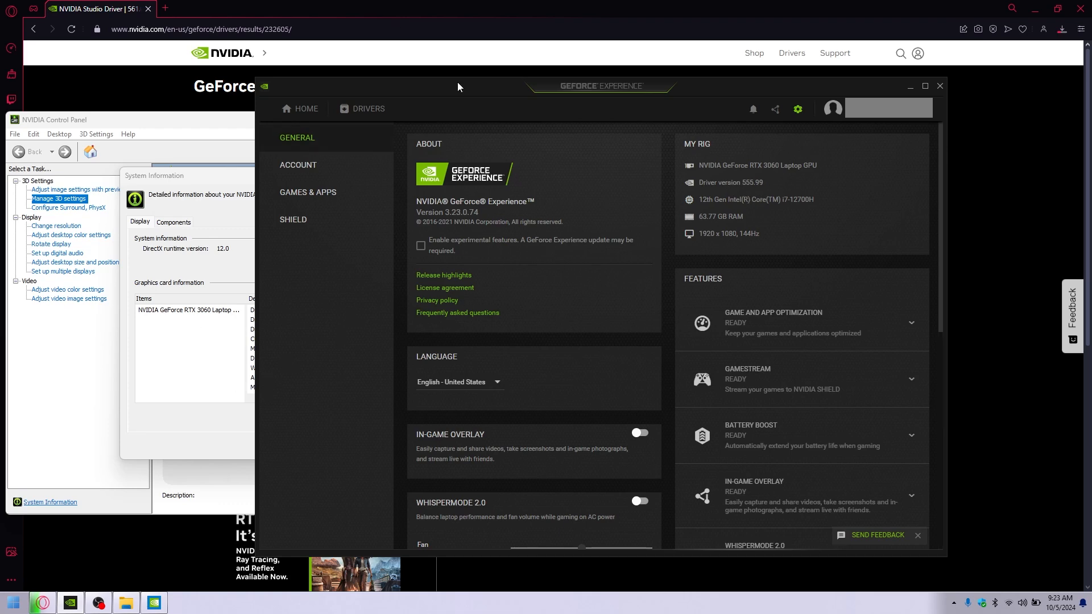
mouse_move(831, 172)
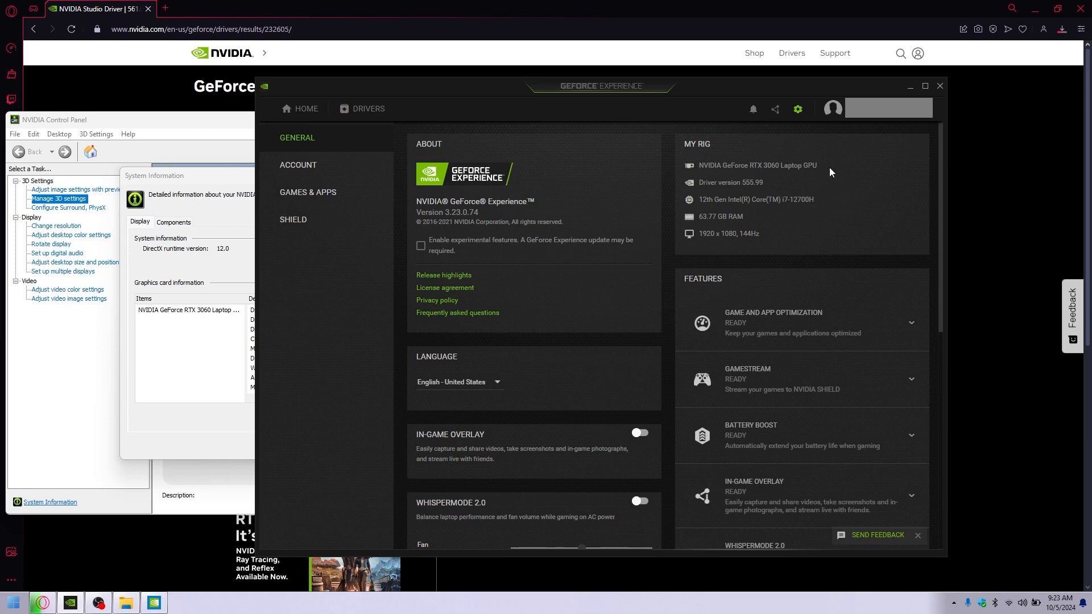
mouse_move(732, 178)
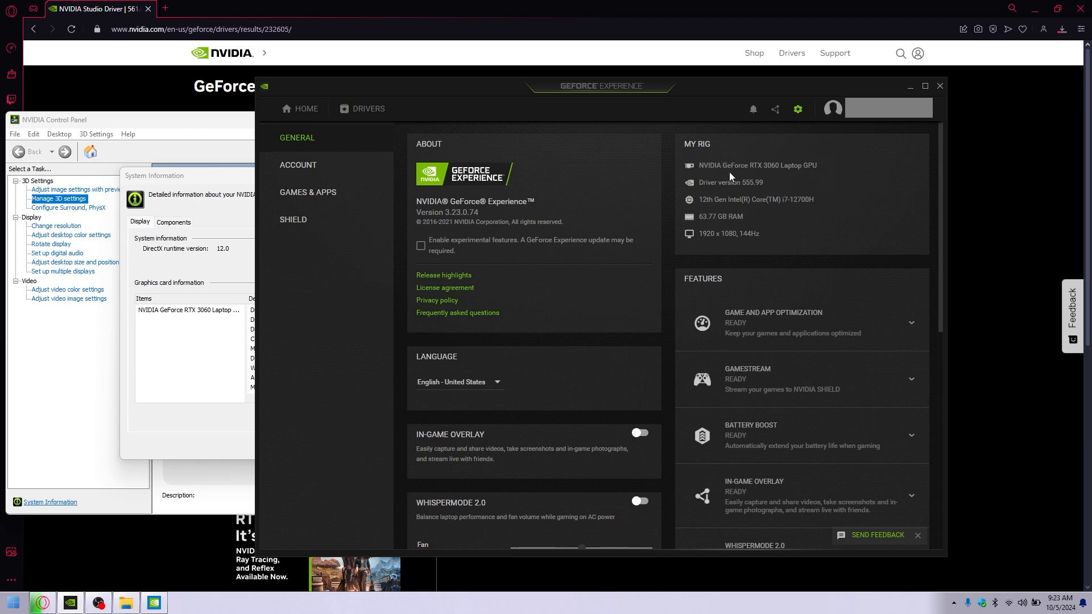
mouse_move(445, 5)
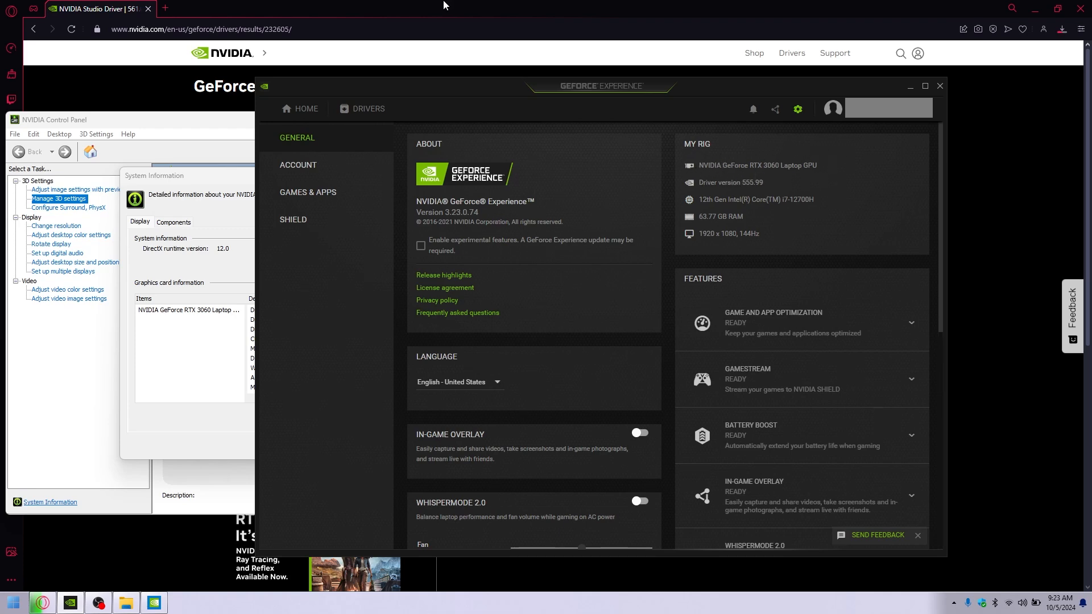